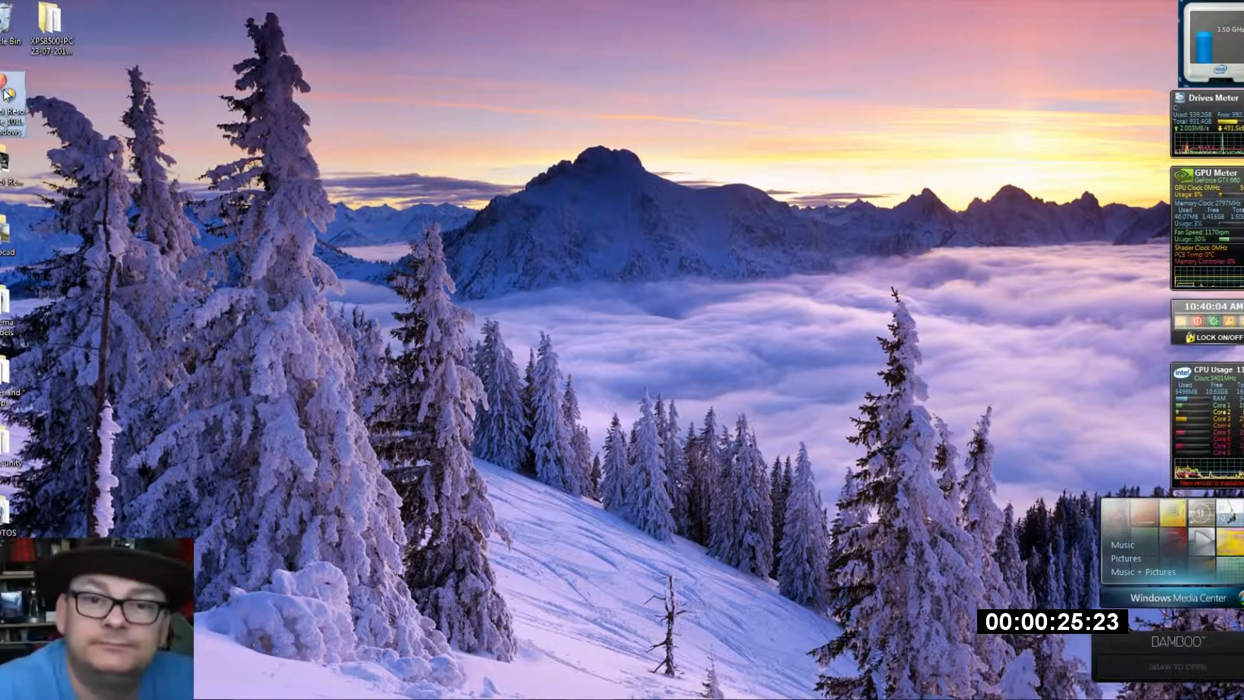
mouse_move(6, 91)
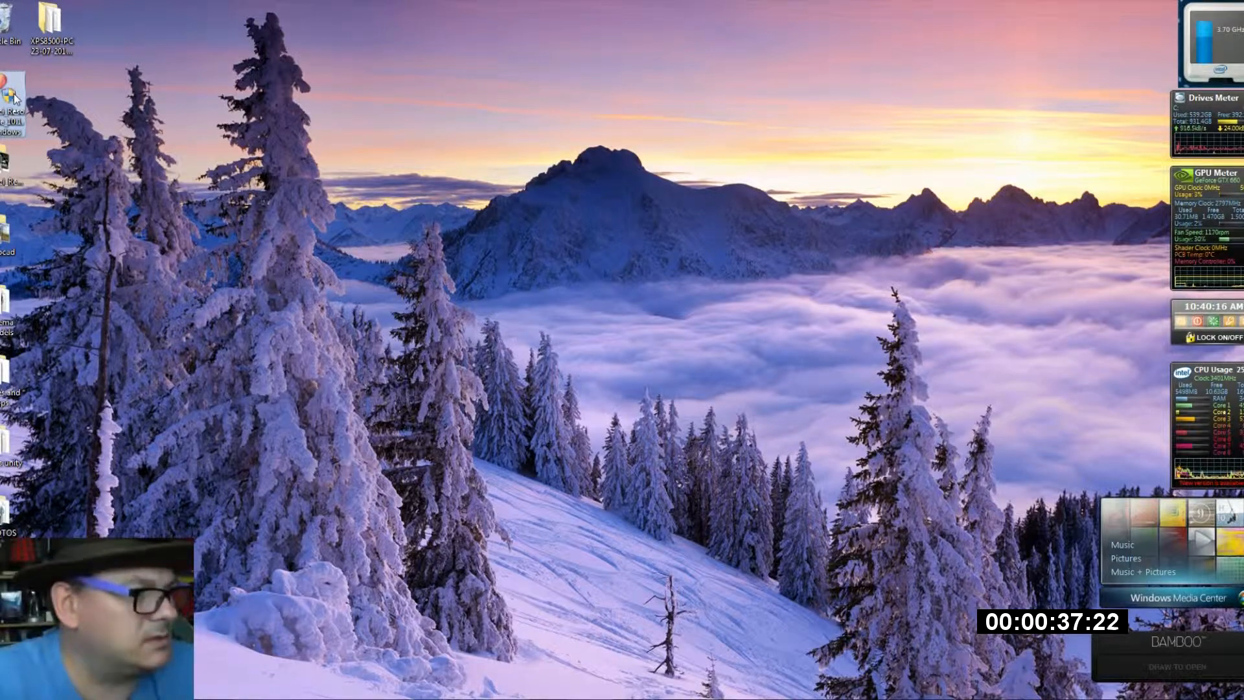
mouse_move(912, 475)
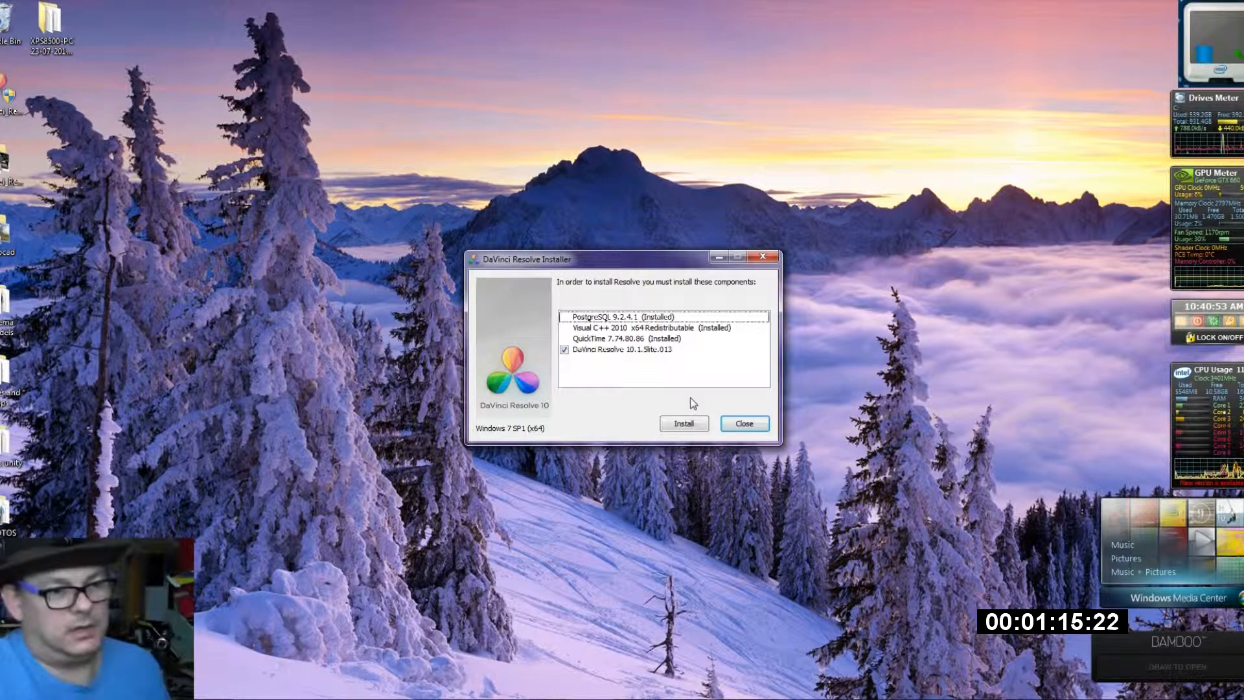
- Run the setup wizard: accept the licence, keep the default folder, allow the Blackmagic device software
left_click(682, 423)
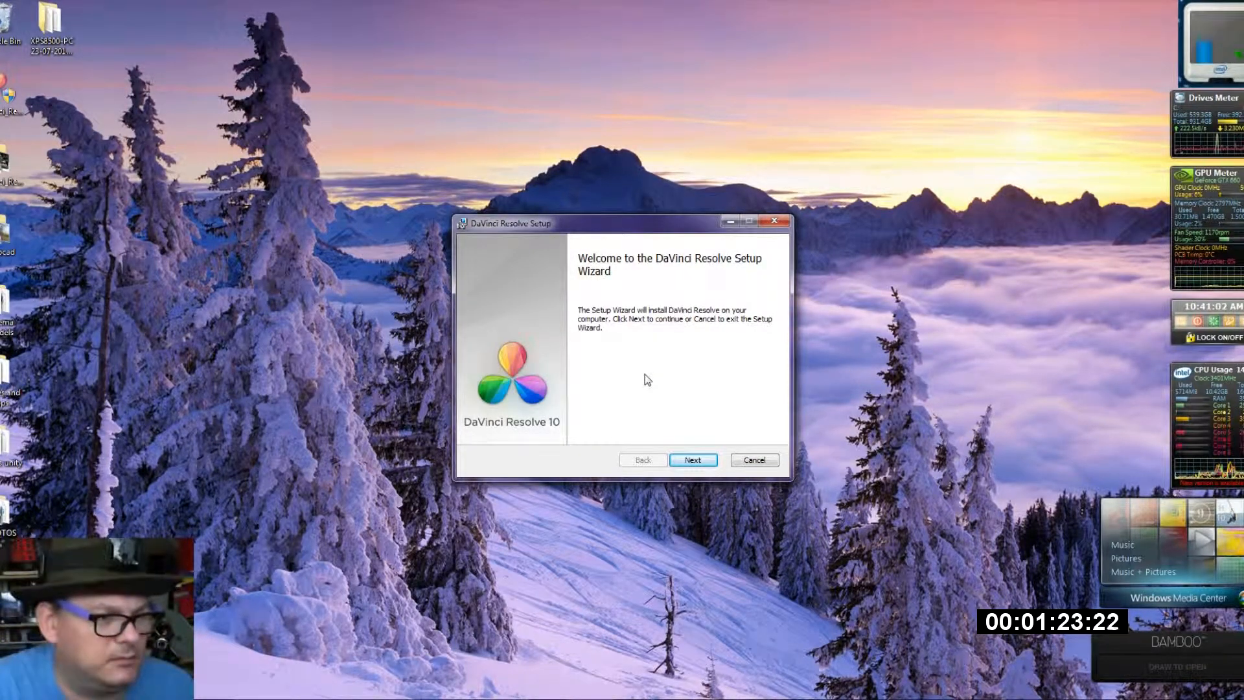
left_click(692, 460)
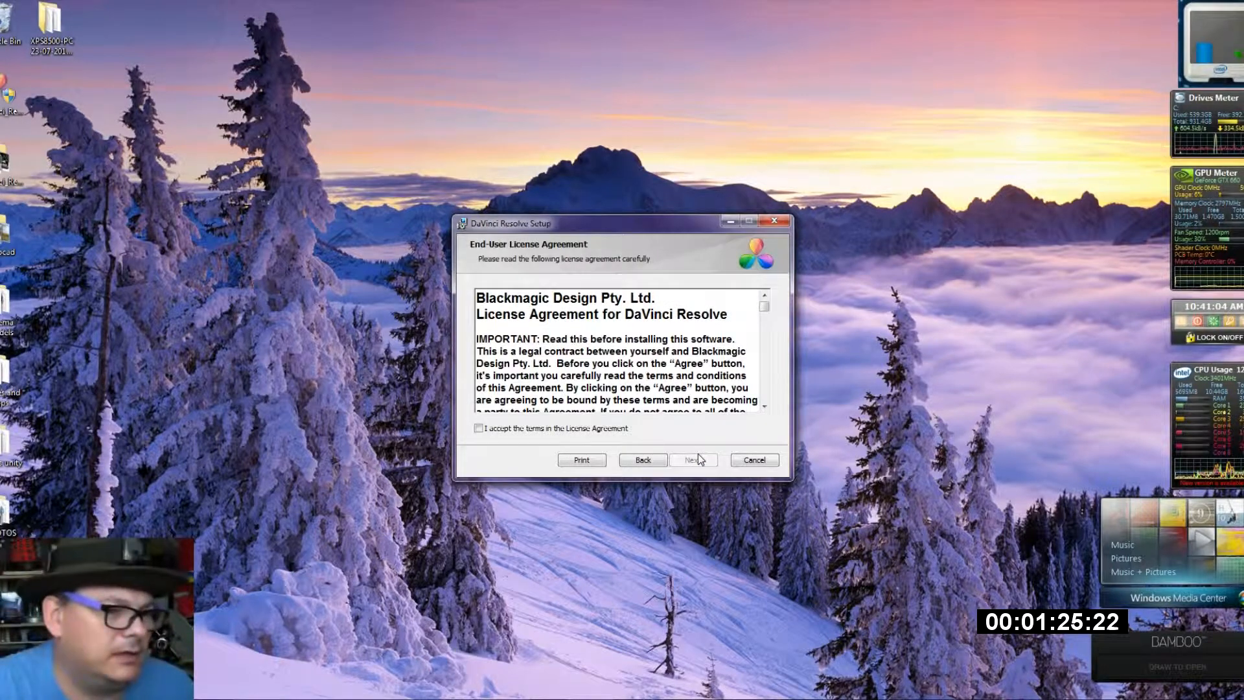
left_click(478, 427)
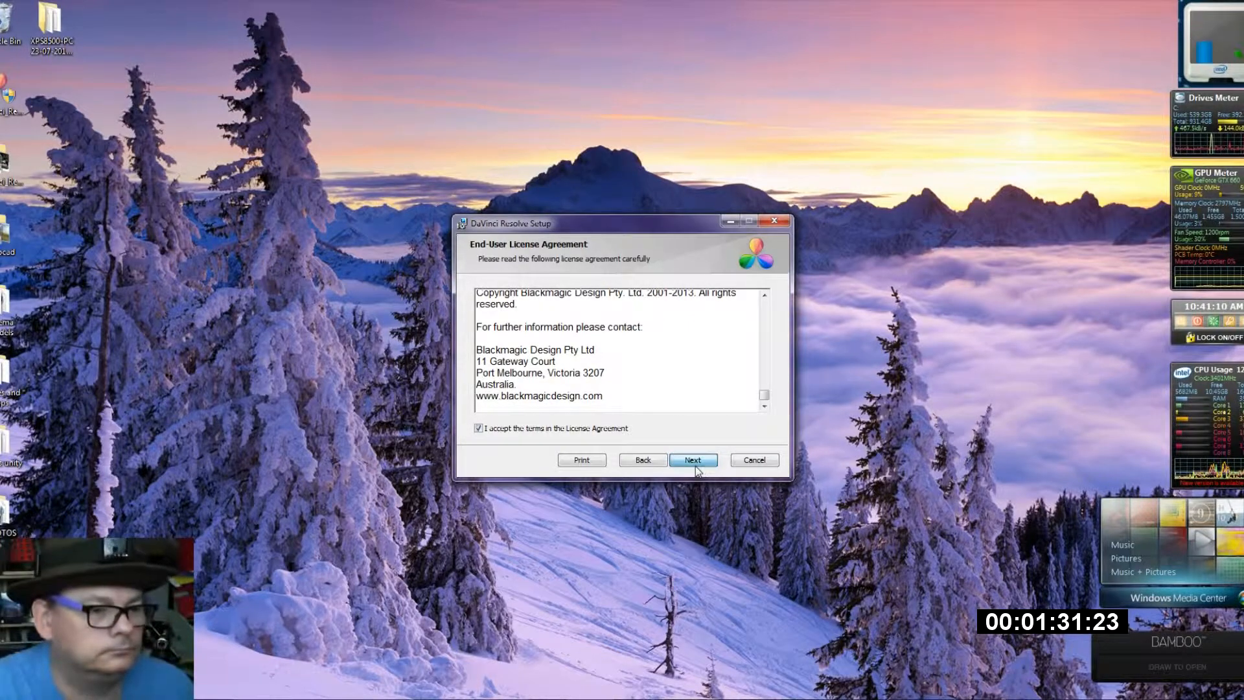
left_click(691, 459)
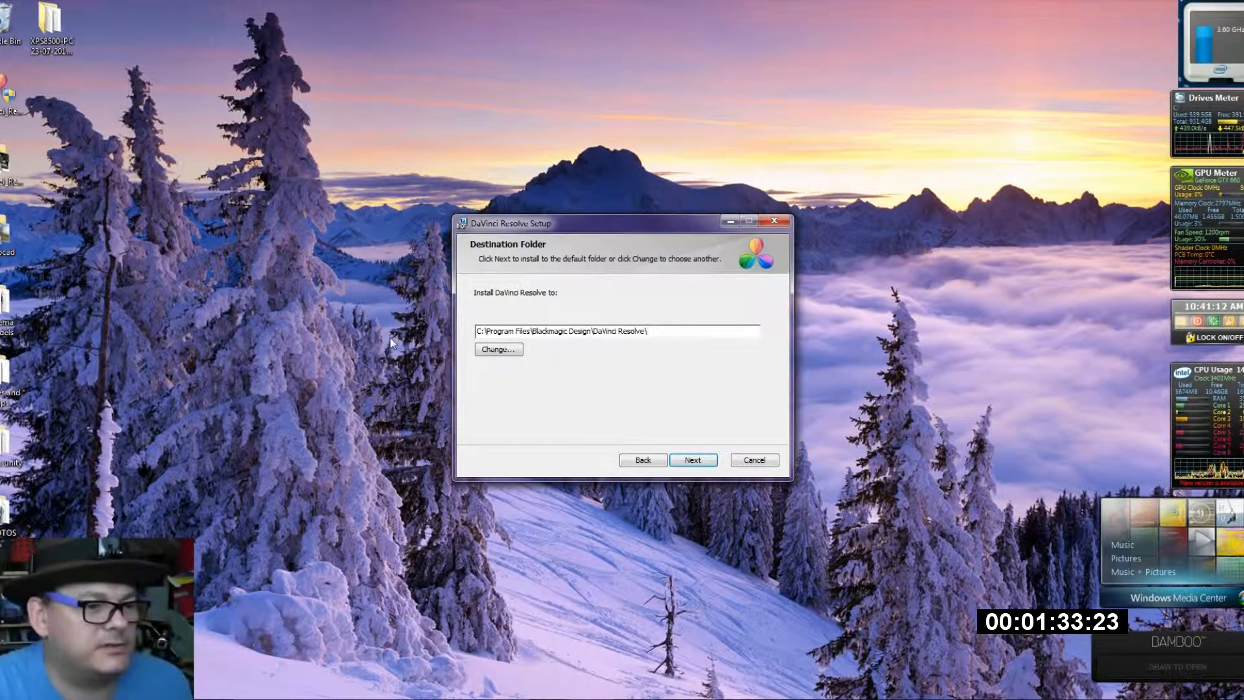
left_click(691, 460)
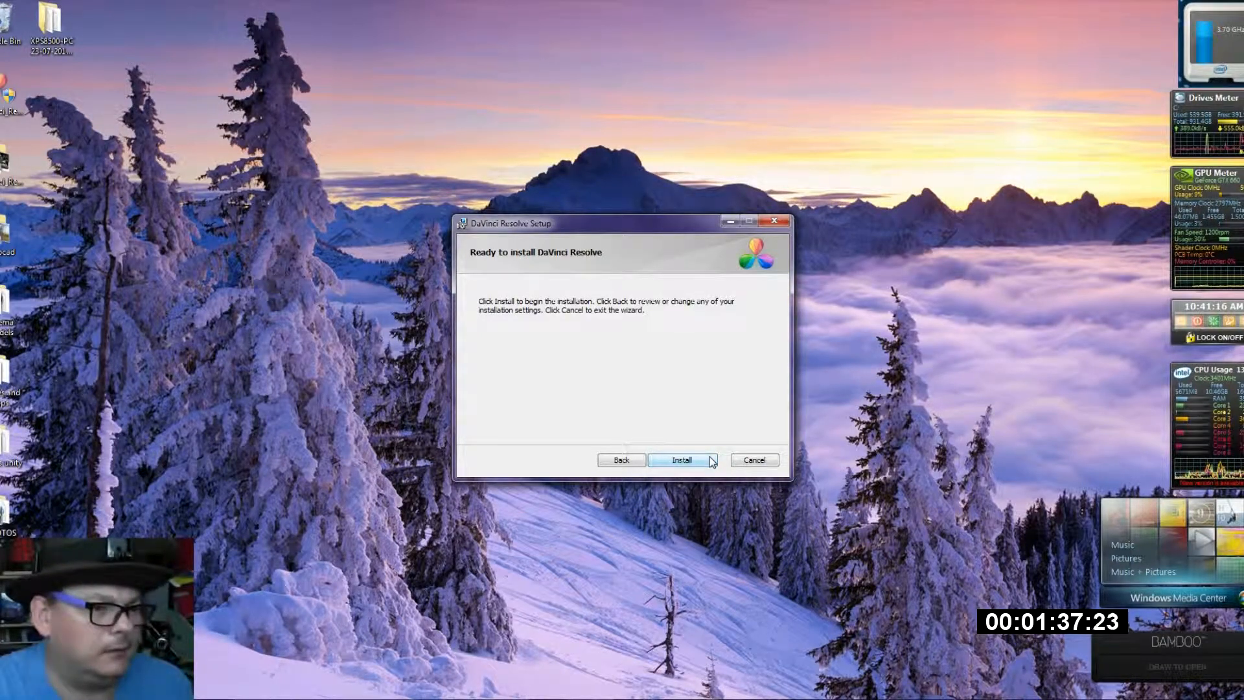
left_click(681, 460)
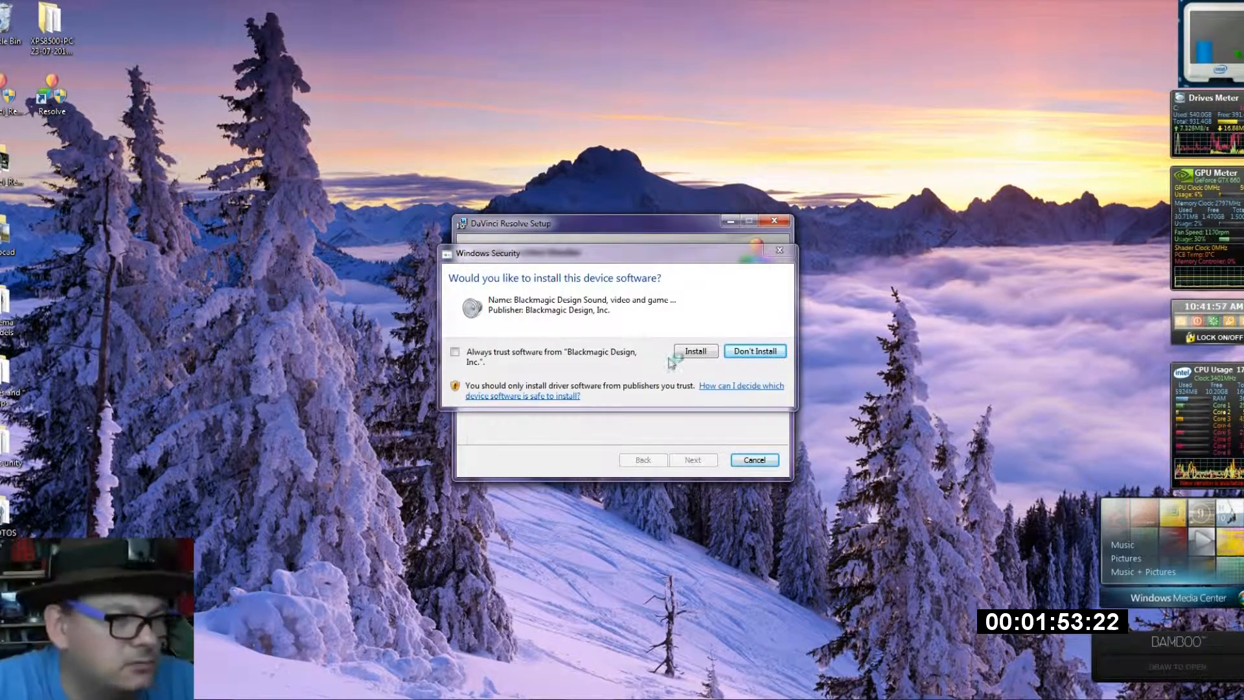
left_click(694, 350)
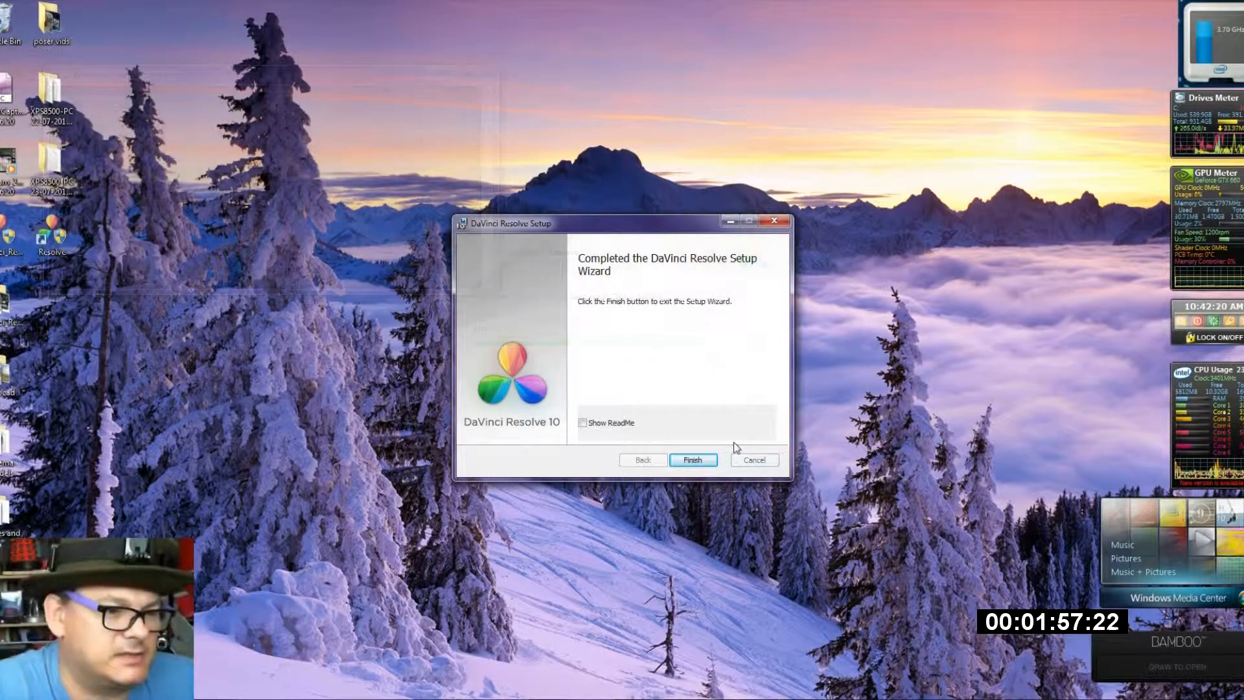
left_click(692, 460)
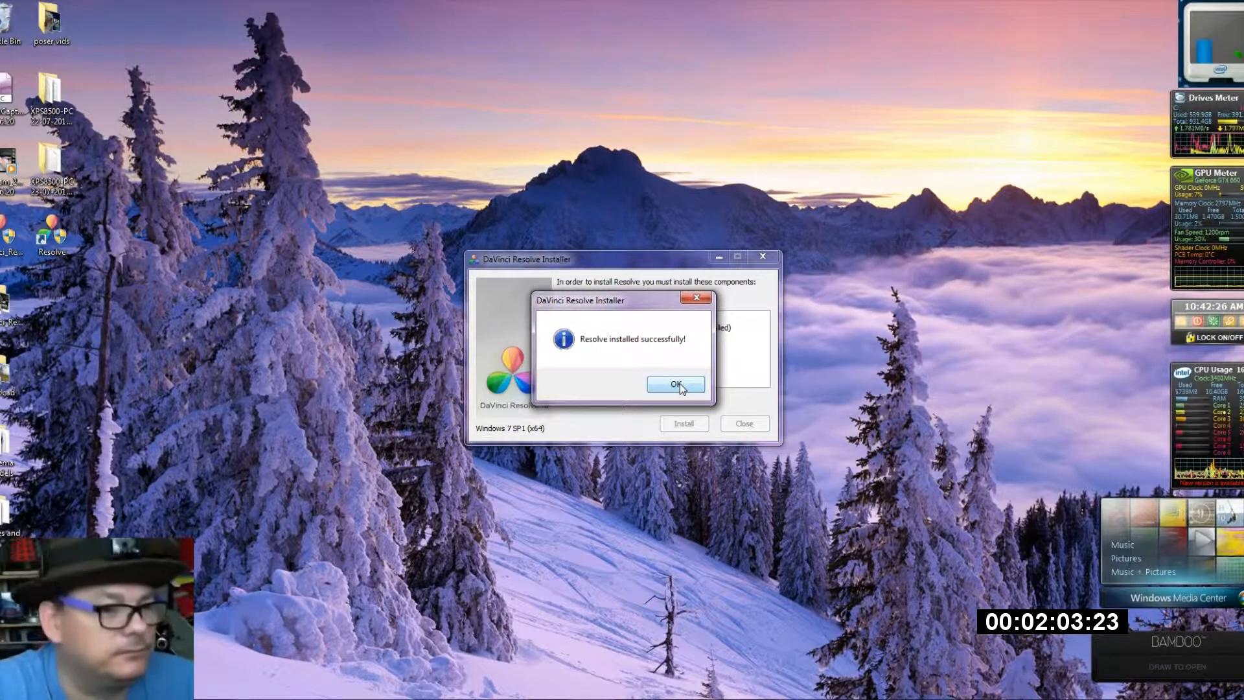
- Dismiss the 'Resolve installed successfully' notice
left_click(675, 385)
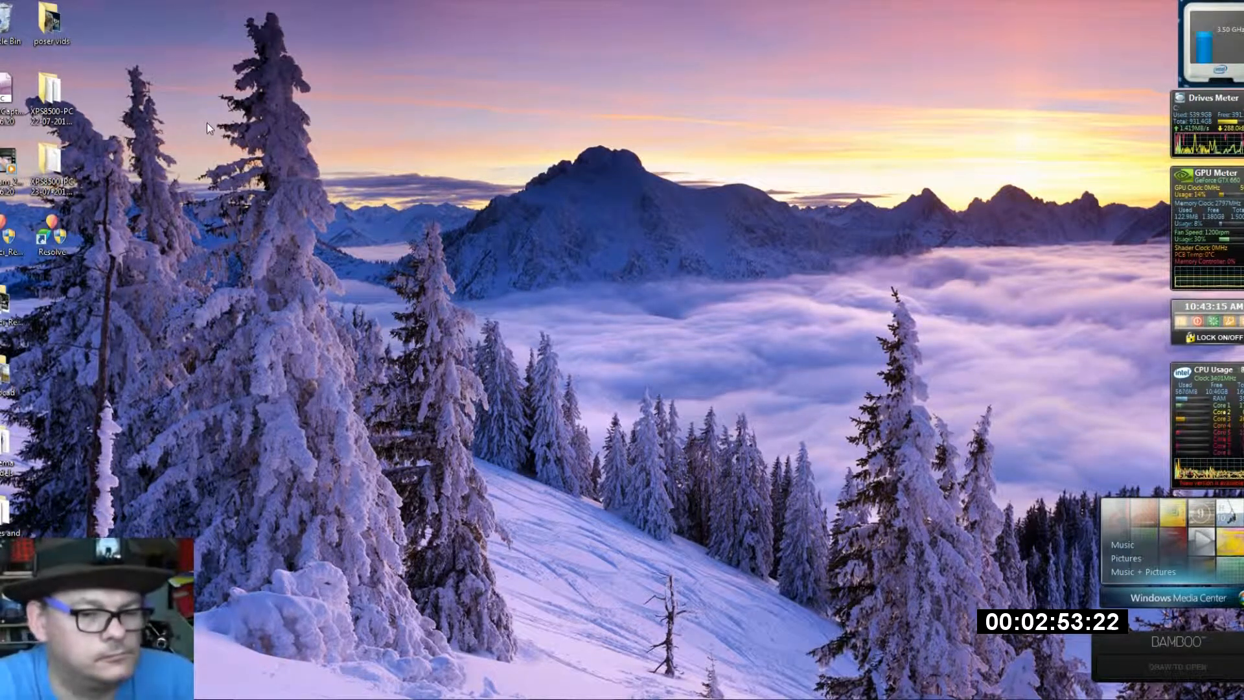
- Launch DaVinci Resolve 10 from its desktop shortcut and open the Database Manager
double_click(51, 234)
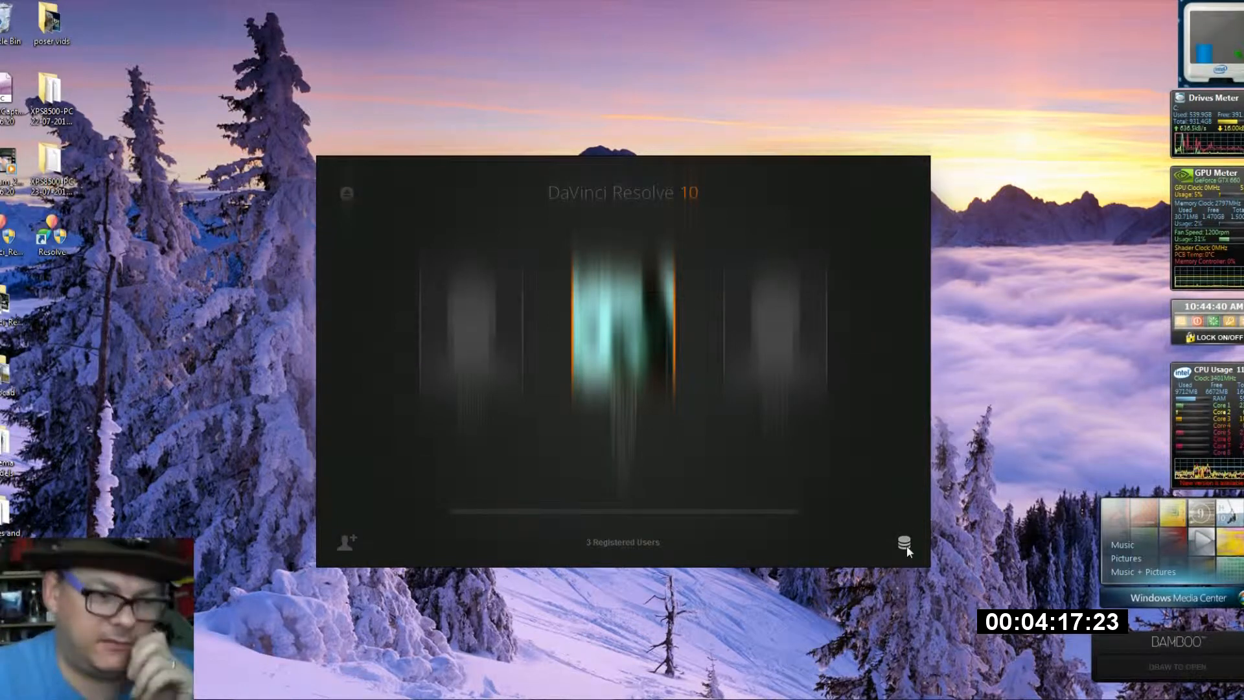
left_click(904, 544)
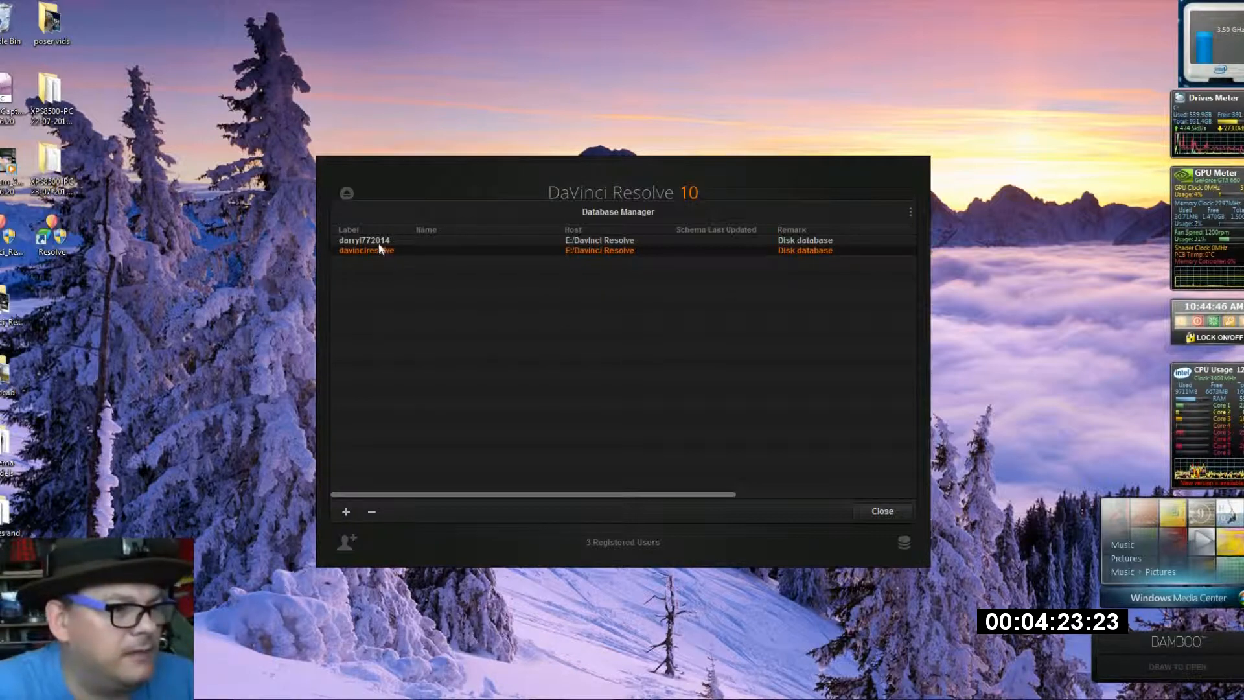
mouse_move(427, 265)
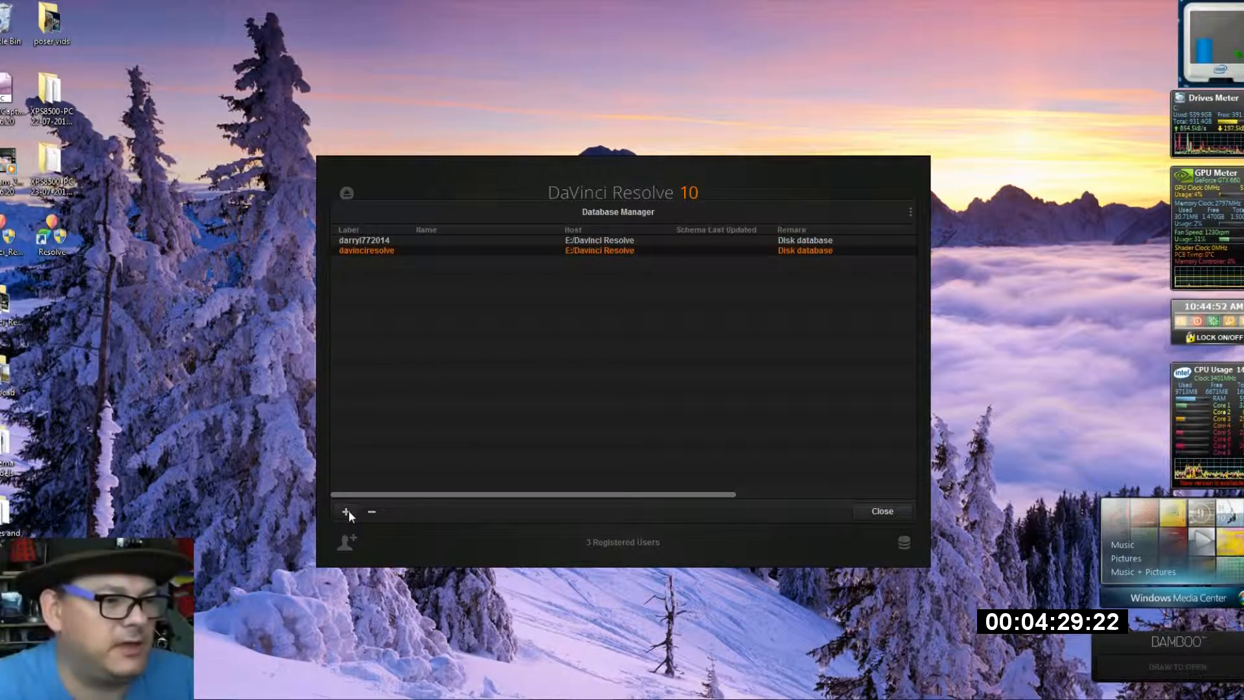
- Start creating a new database from the Database Manager
left_click(346, 512)
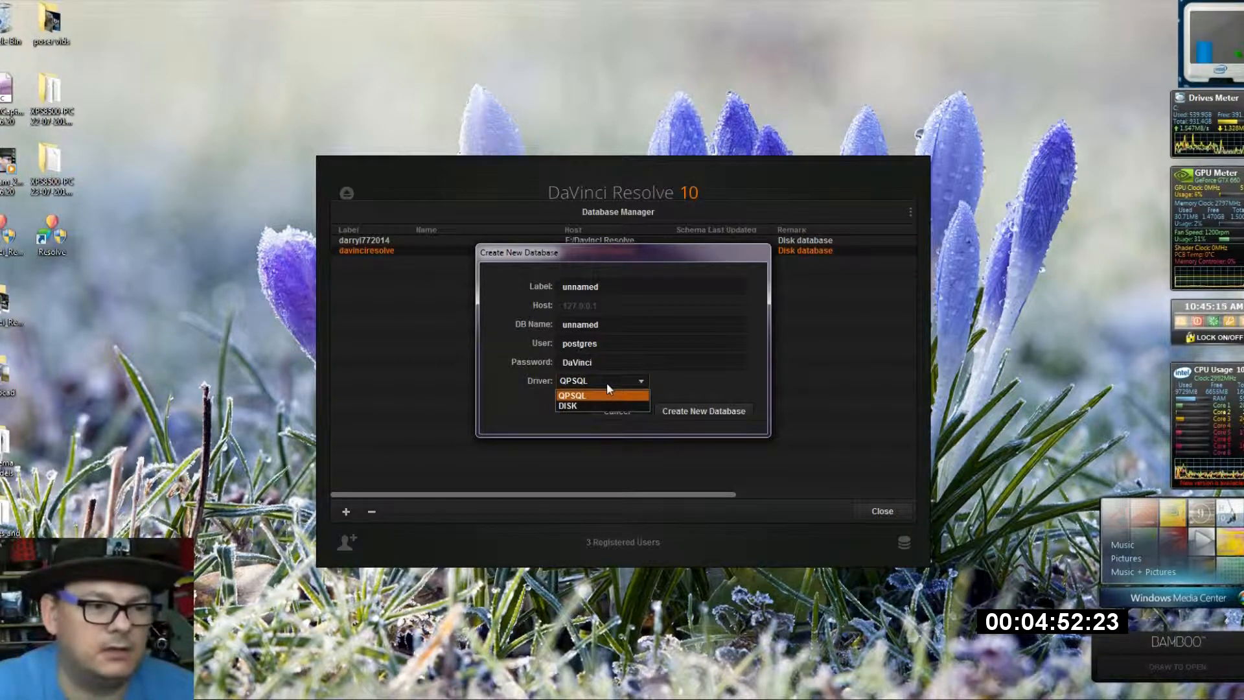
mouse_move(587, 406)
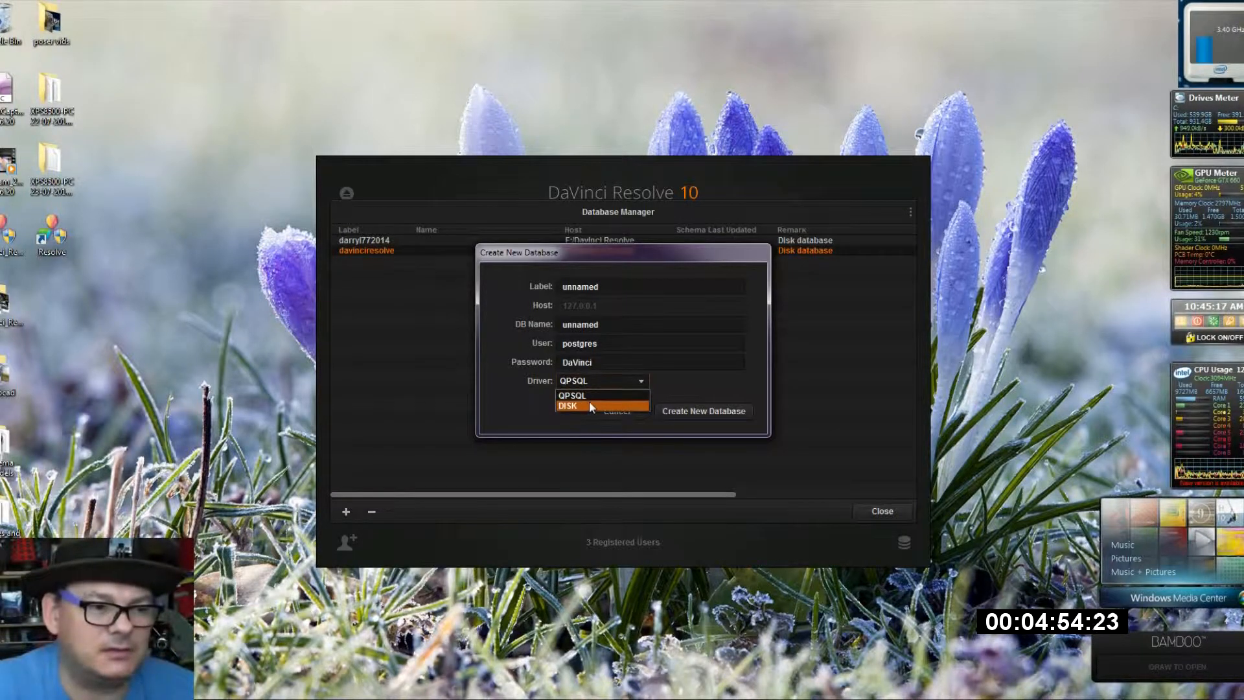
left_click(568, 406)
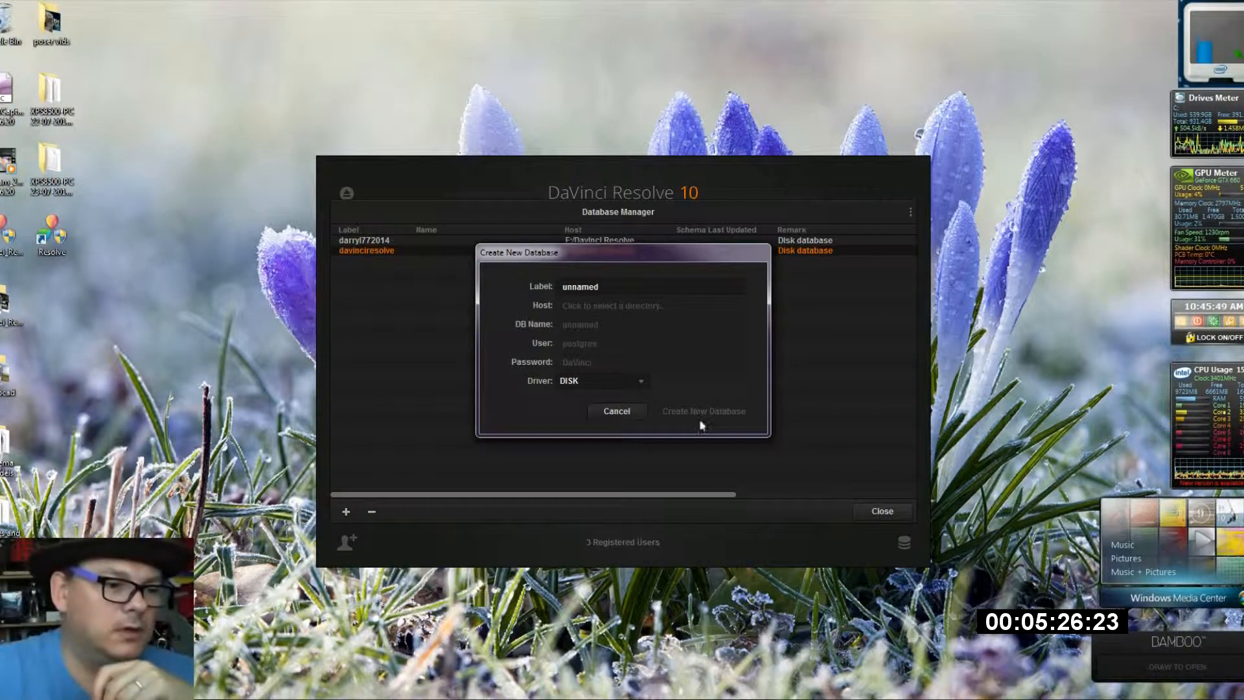
left_click(616, 410)
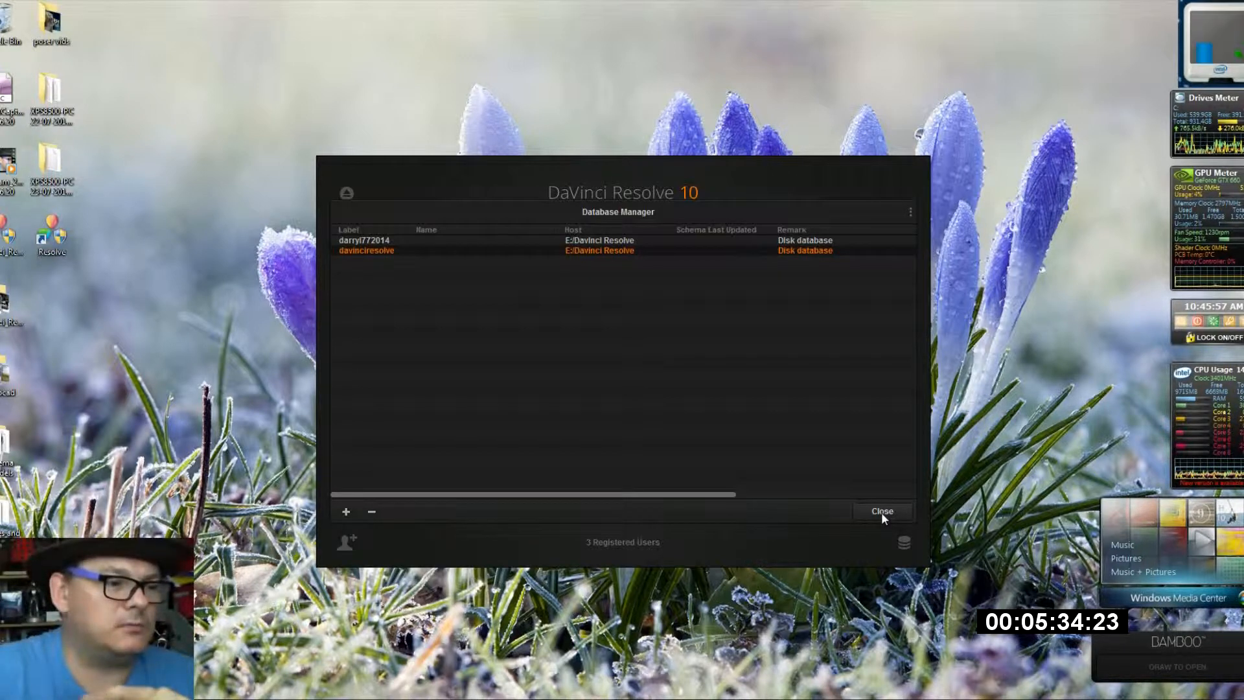
- Close the Database Manager and load the 'devinci test 01' project
left_click(882, 511)
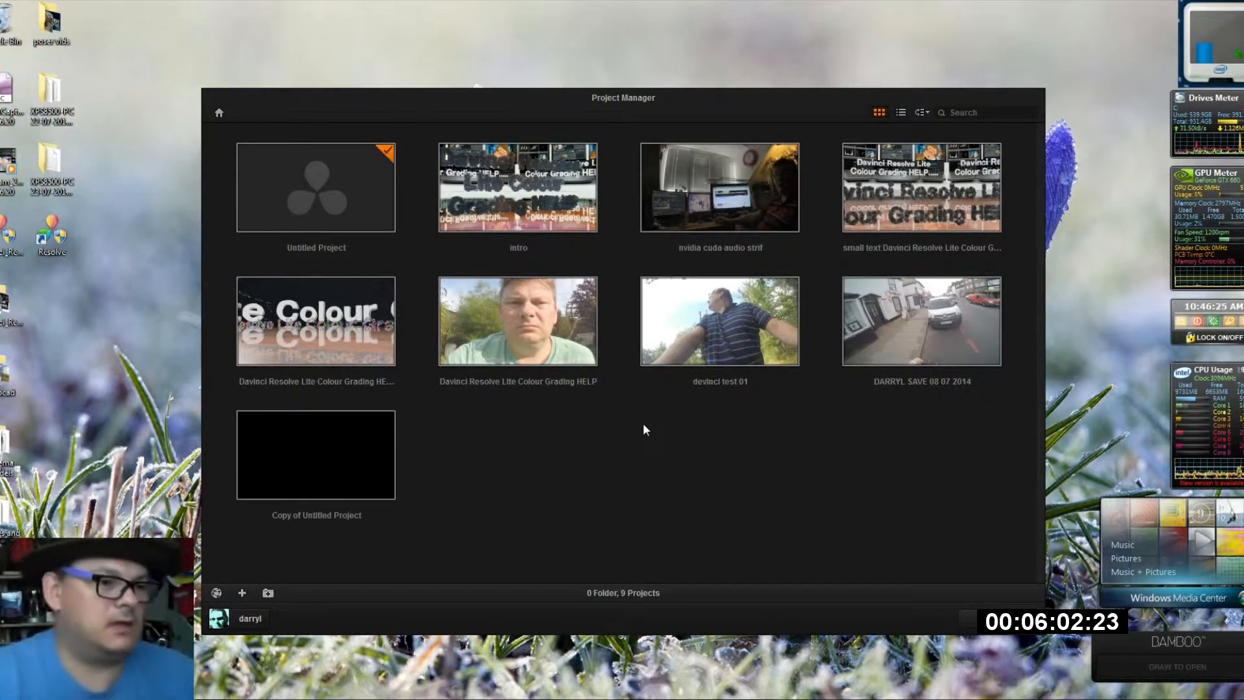
mouse_move(865, 523)
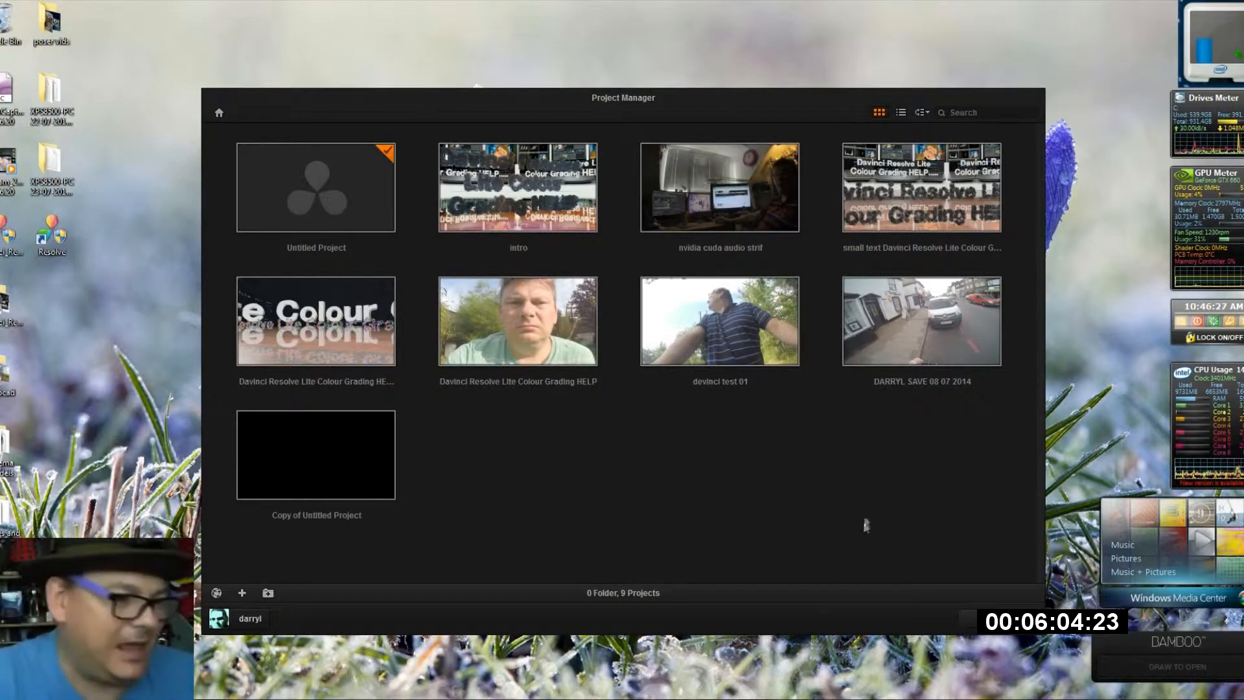
mouse_move(848, 408)
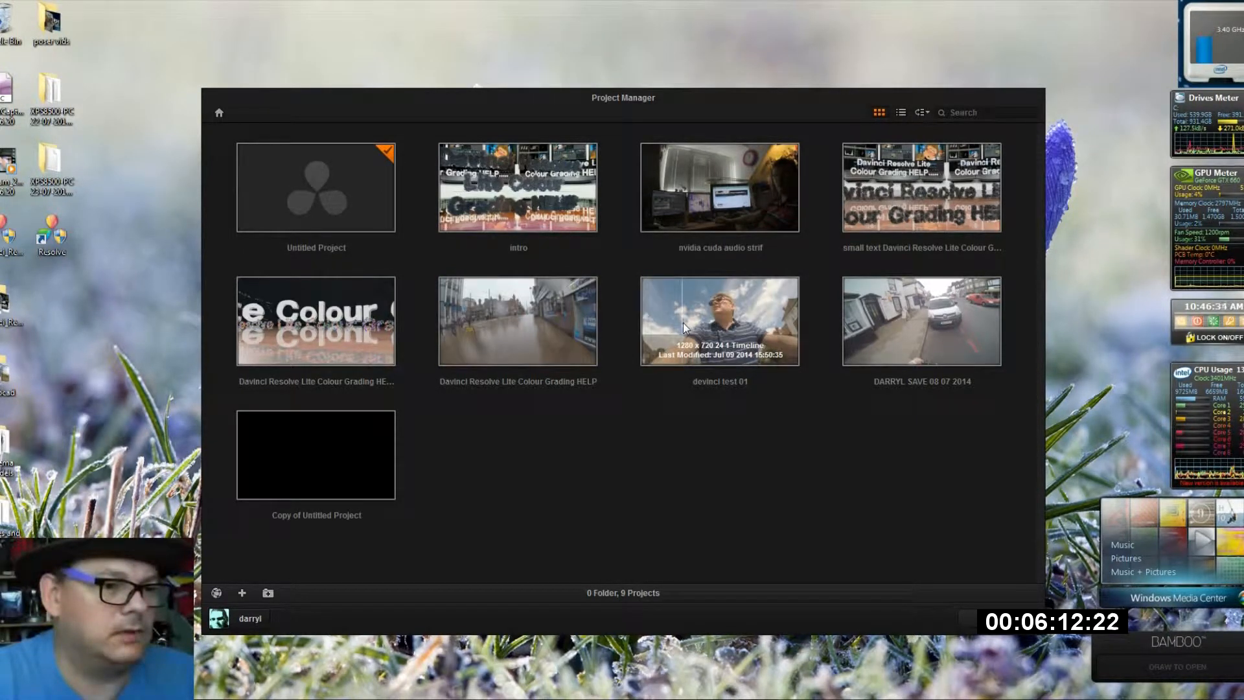
double_click(719, 321)
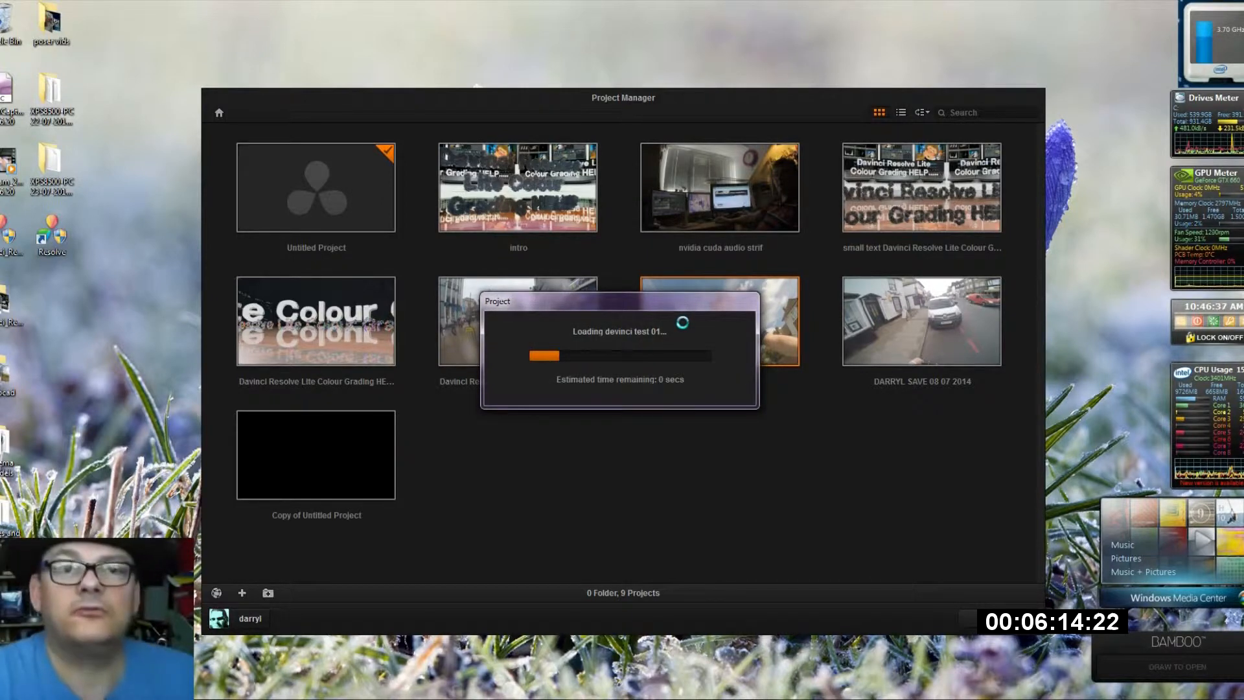